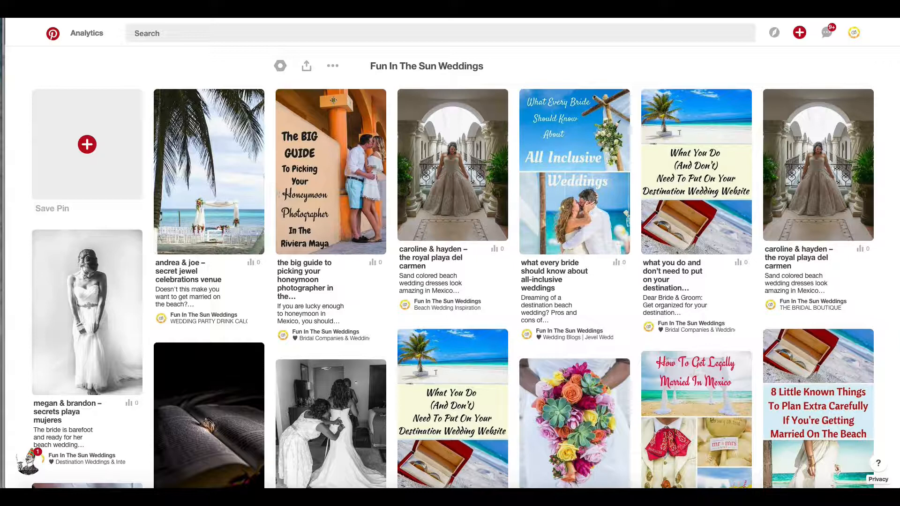
{"action": "mouse_move", "coordinate": [452, 164]}
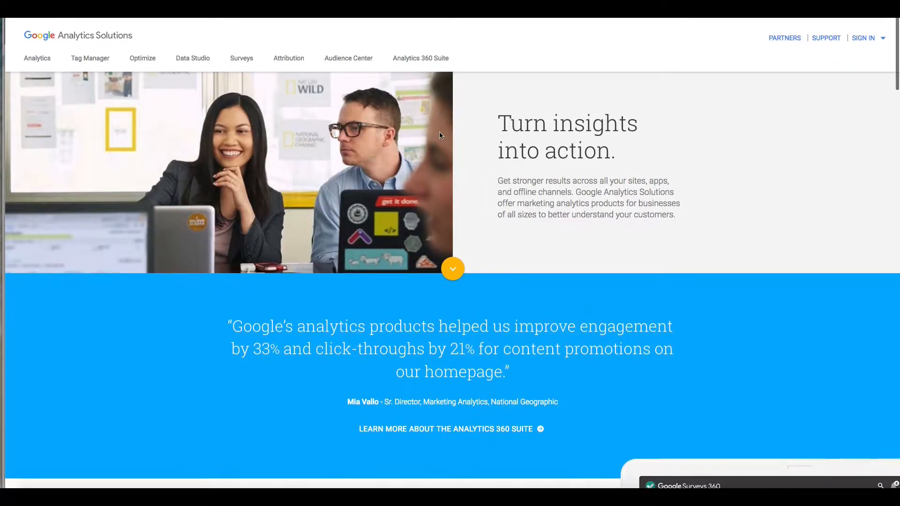
- Scroll through the Google Analytics Solutions page after leaving the Fun In The Sun Weddings board
{"action": "scroll", "scroll_direction": "down", "scroll_amount": 3}
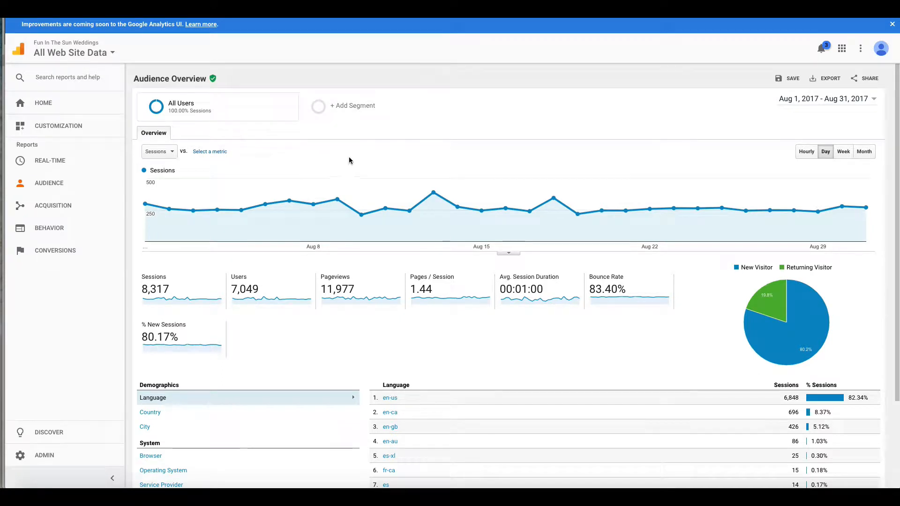
{"action": "mouse_move", "coordinate": [585, 142]}
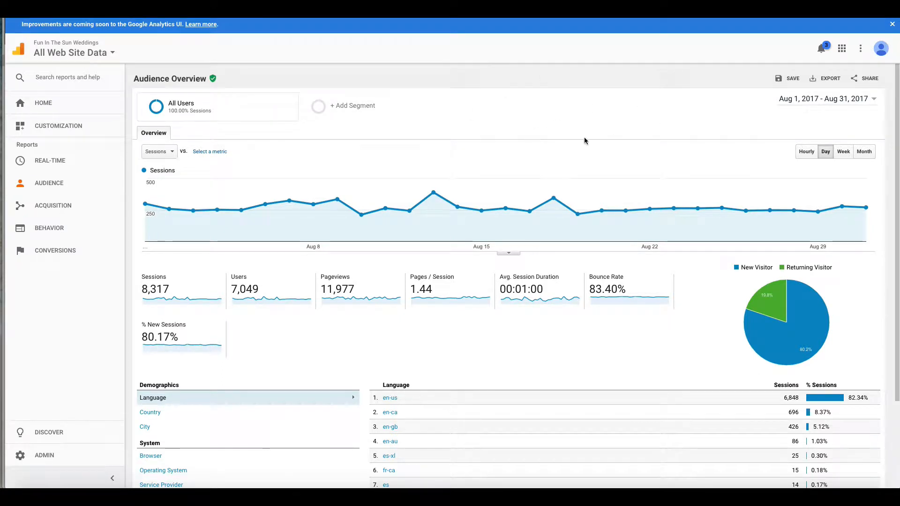
{"action": "mouse_move", "coordinate": [893, 128]}
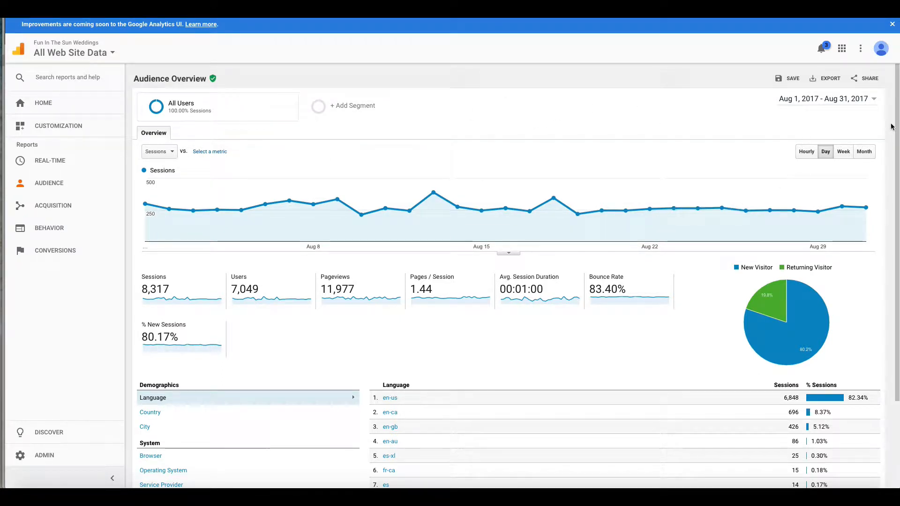
- Keep the August 2017 date range and open Acquisition > Social > Network Referrals
{"action": "left_click", "coordinate": [826, 99]}
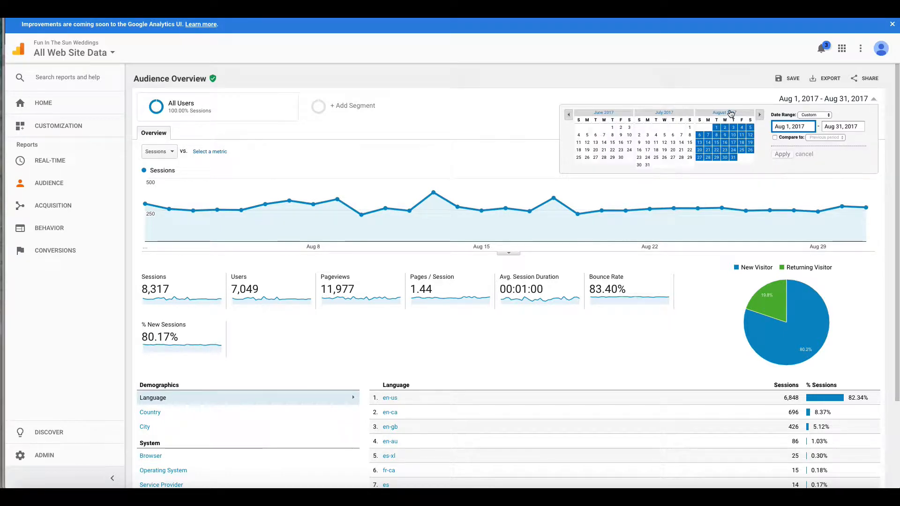
{"action": "left_click", "coordinate": [782, 154]}
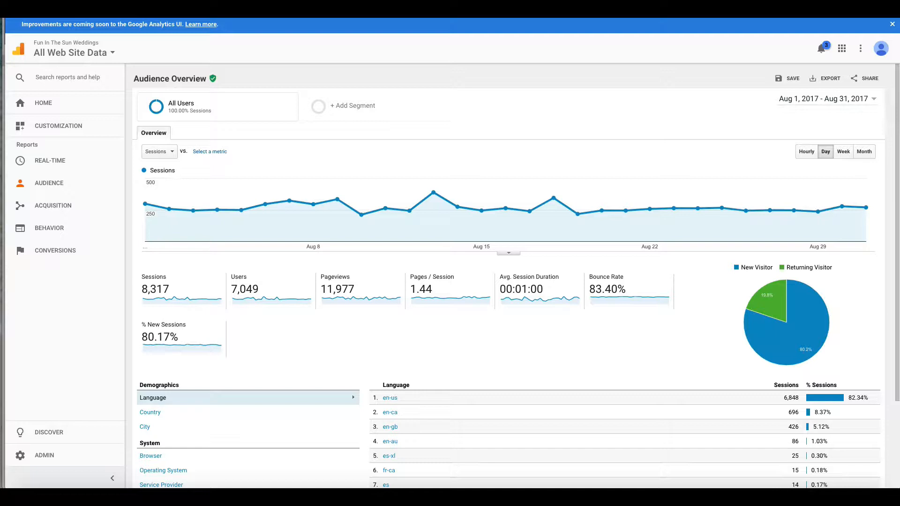
{"action": "mouse_move", "coordinate": [53, 206]}
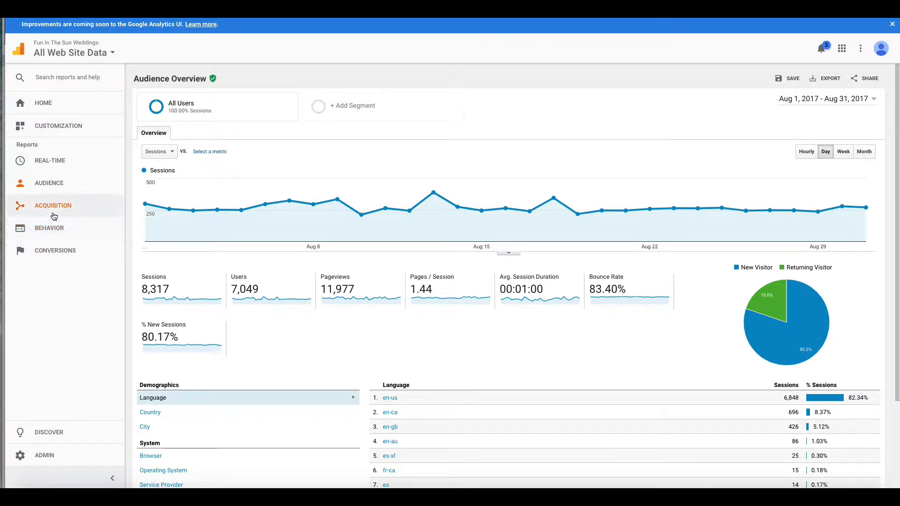
{"action": "left_click", "coordinate": [52, 205]}
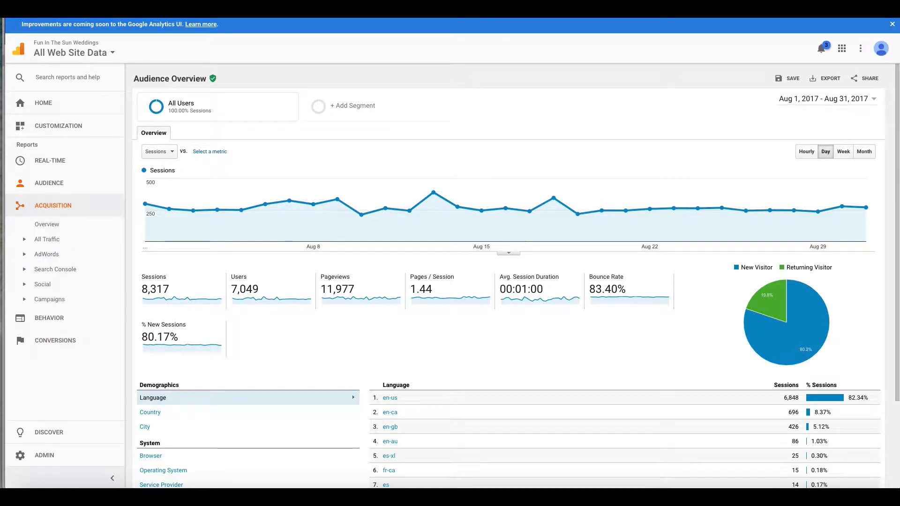
{"action": "left_click", "coordinate": [43, 284]}
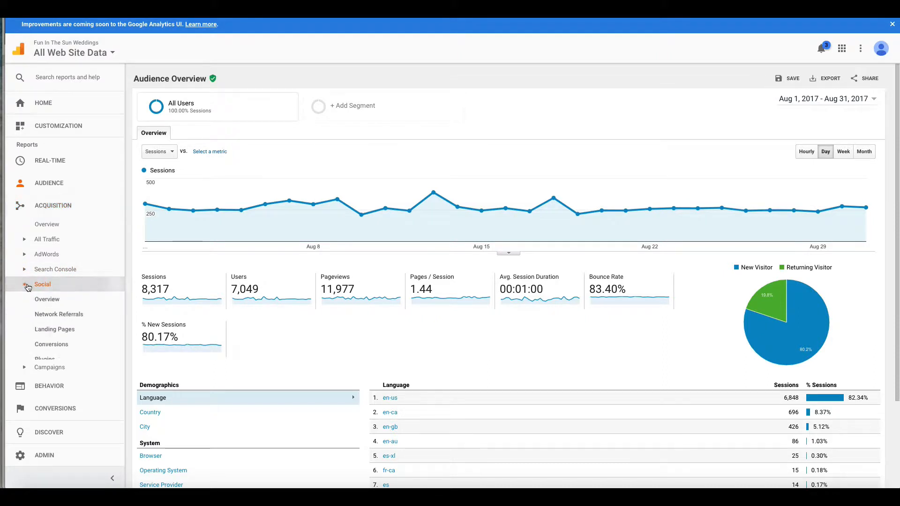
{"action": "left_click", "coordinate": [42, 284]}
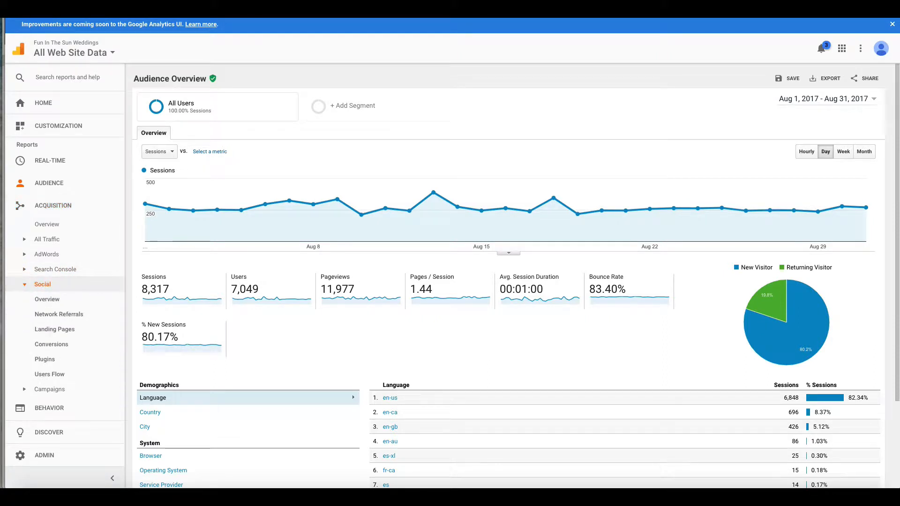
{"action": "mouse_move", "coordinate": [102, 297]}
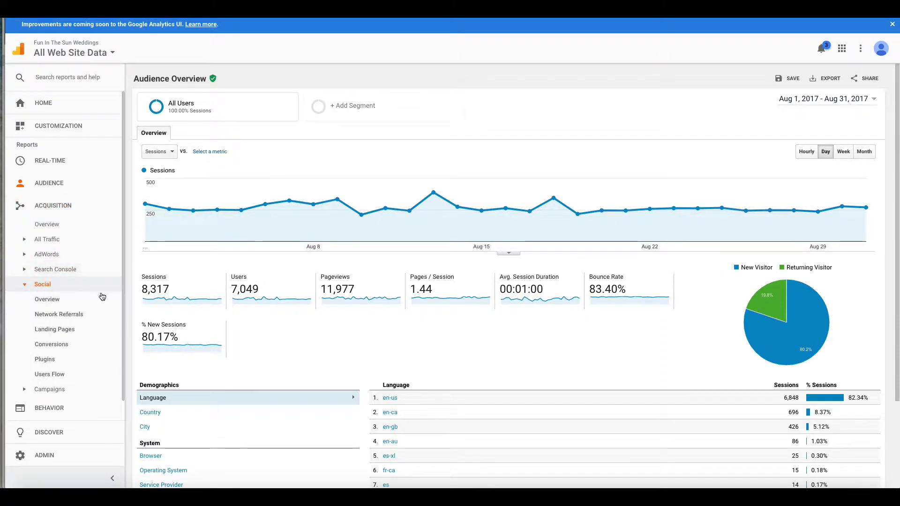
{"action": "left_click", "coordinate": [59, 314]}
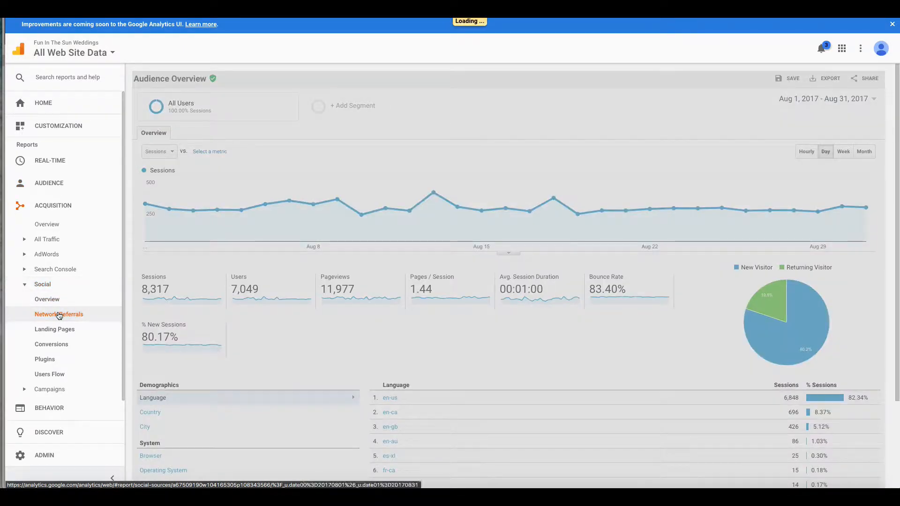
- Load the Social Network table, with Pinterest leading at 4,603 sessions
{"action": "left_click", "coordinate": [59, 314]}
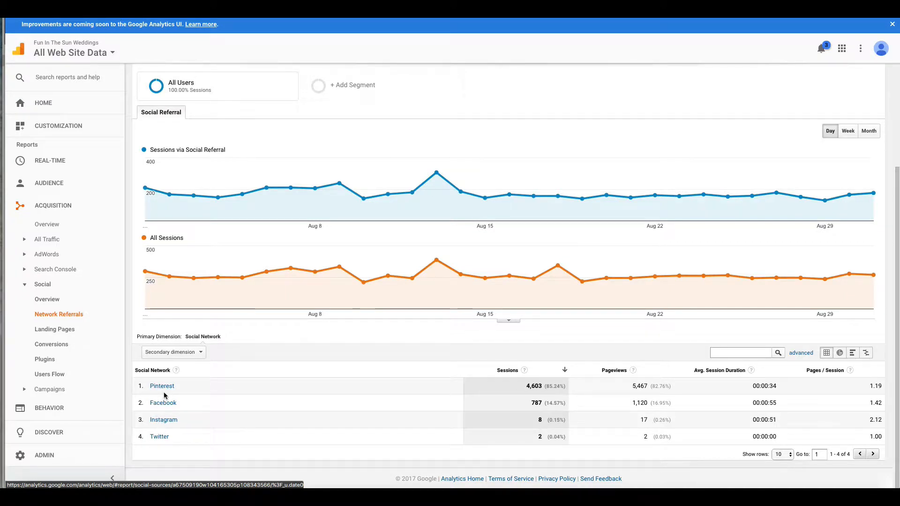
{"action": "mouse_move", "coordinate": [300, 447]}
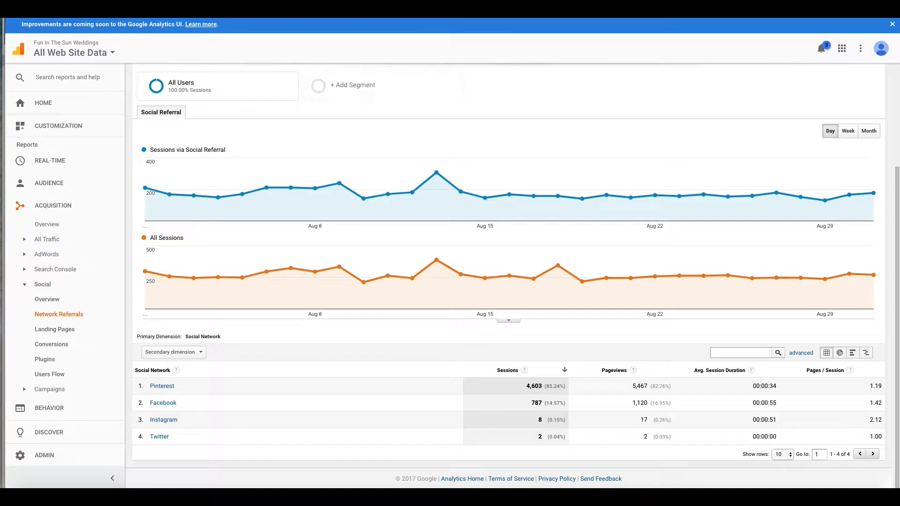
{"action": "mouse_move", "coordinate": [330, 399]}
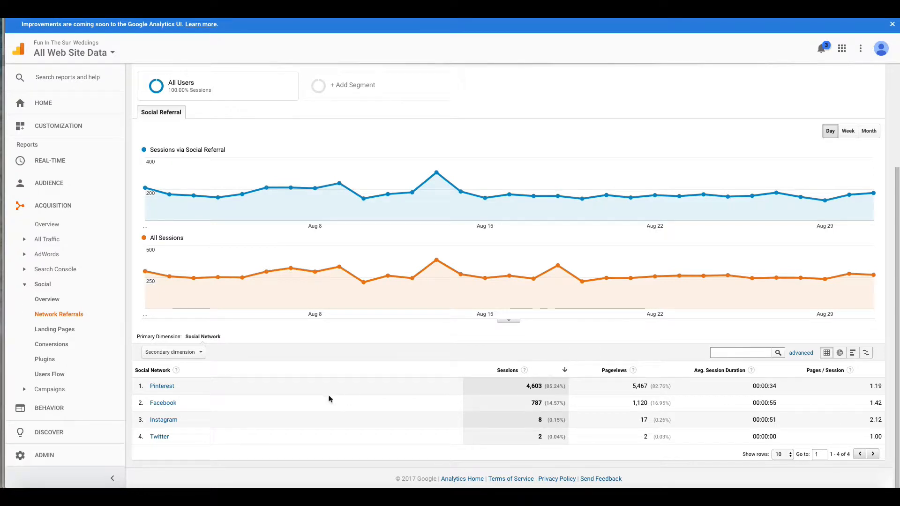
{"action": "mouse_move", "coordinate": [163, 386]}
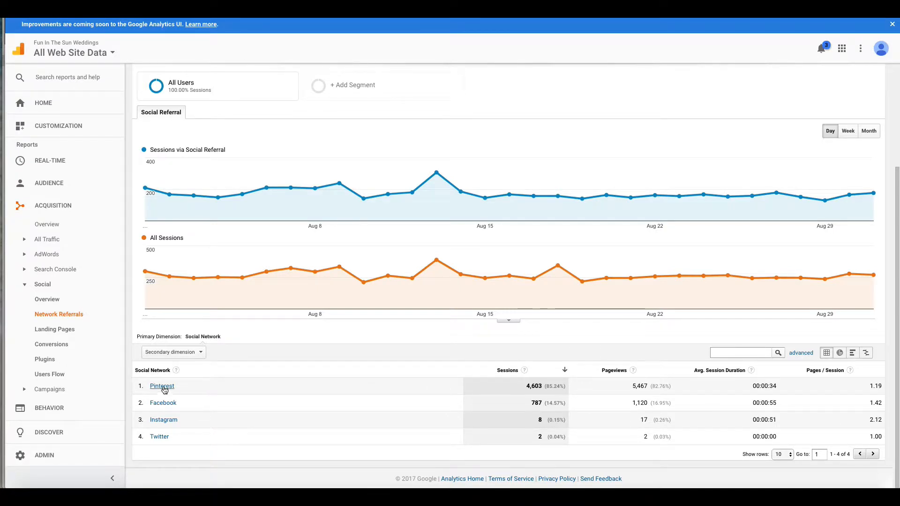
{"action": "left_click", "coordinate": [162, 386]}
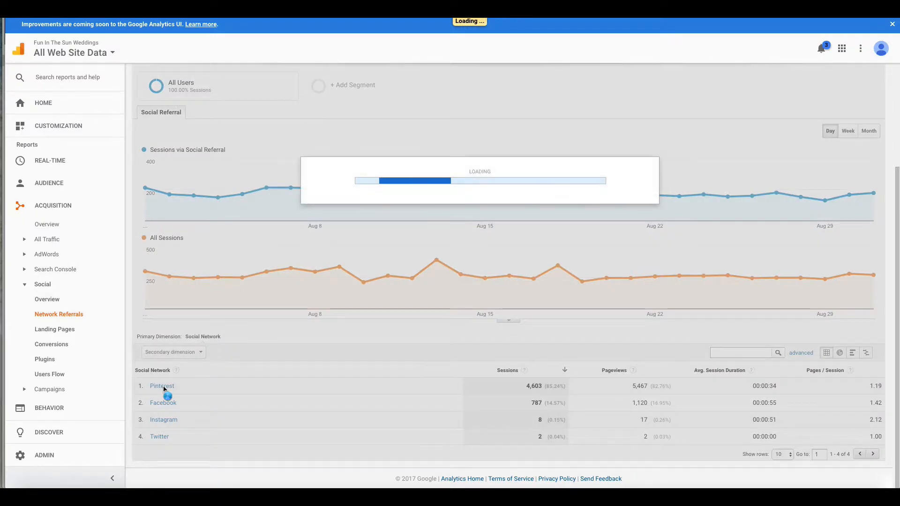
{"action": "left_click", "coordinate": [162, 386]}
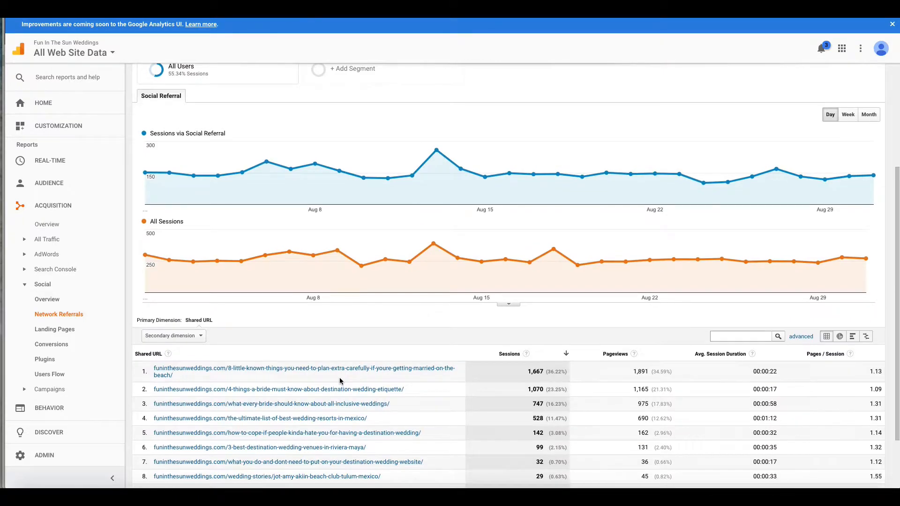
{"action": "scroll", "scroll_direction": "down", "scroll_amount": 3}
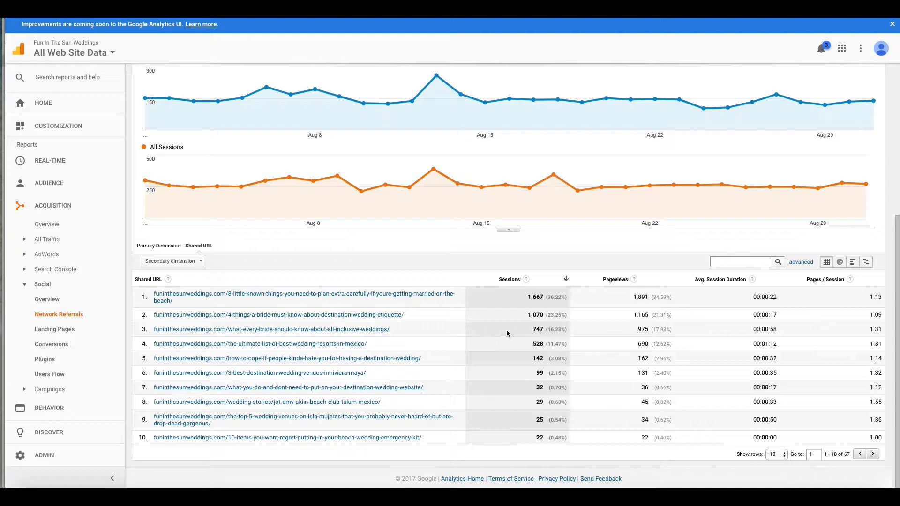
{"action": "mouse_move", "coordinate": [766, 446]}
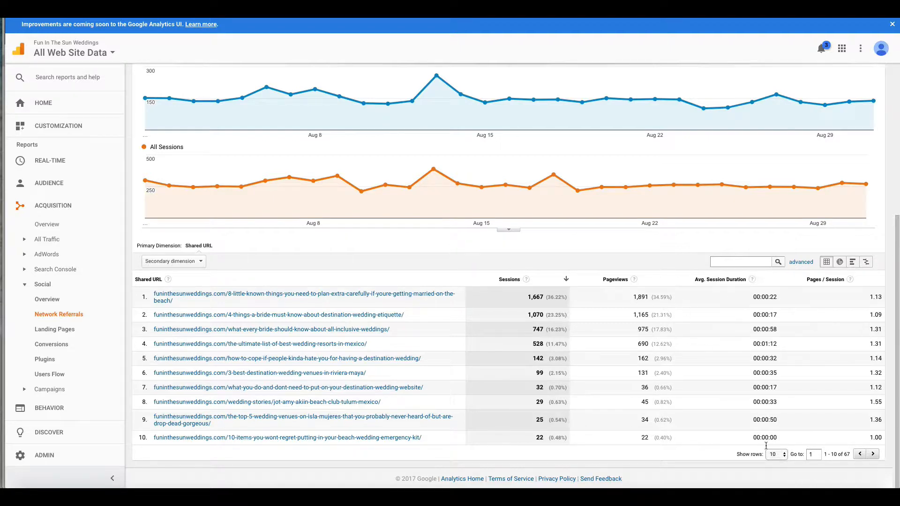
{"action": "left_click", "coordinate": [774, 454]}
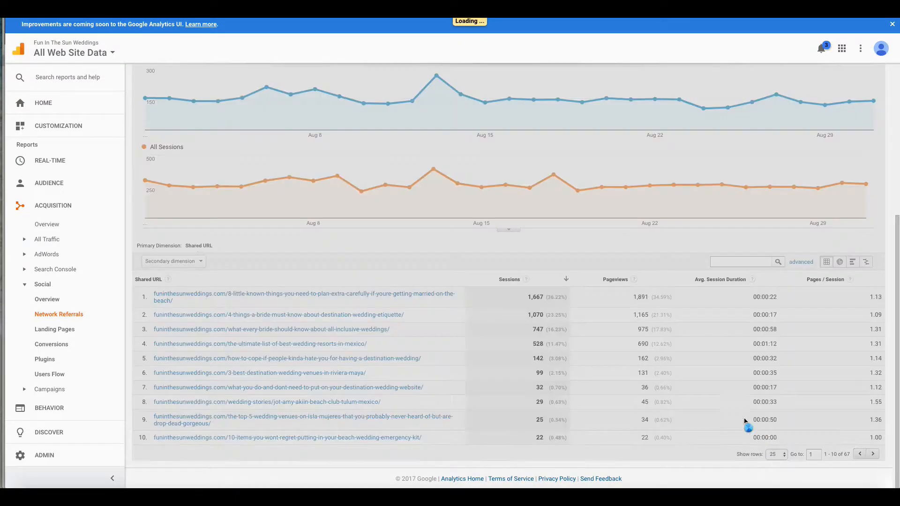
{"action": "scroll", "scroll_direction": "down", "scroll_amount": 3}
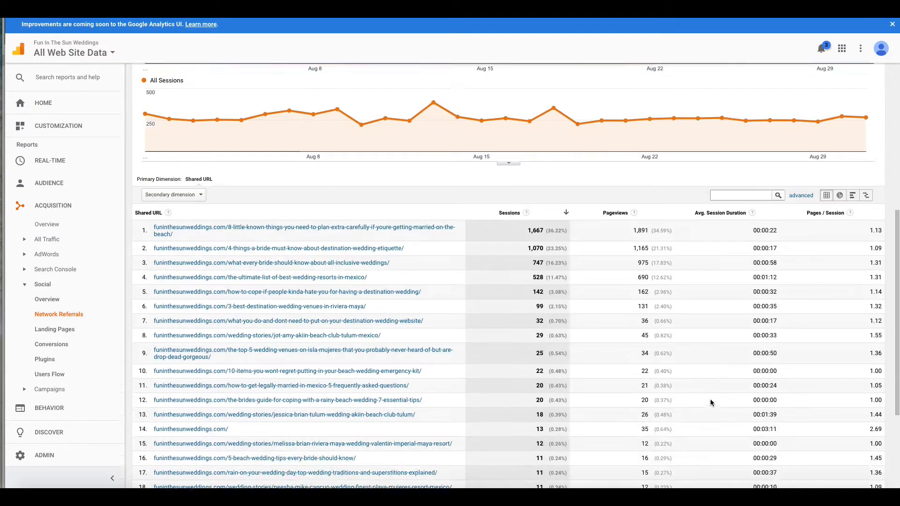
{"action": "scroll", "scroll_direction": "down", "scroll_amount": 3}
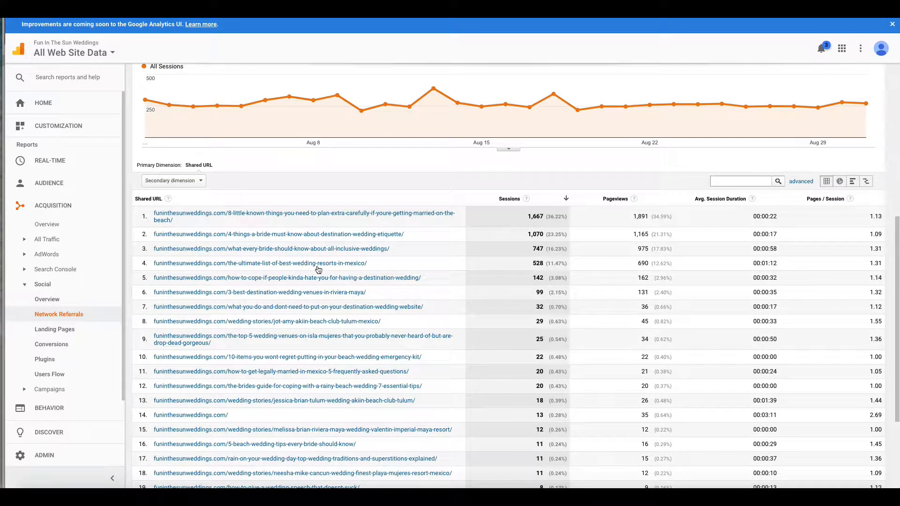
{"action": "mouse_move", "coordinate": [312, 217]}
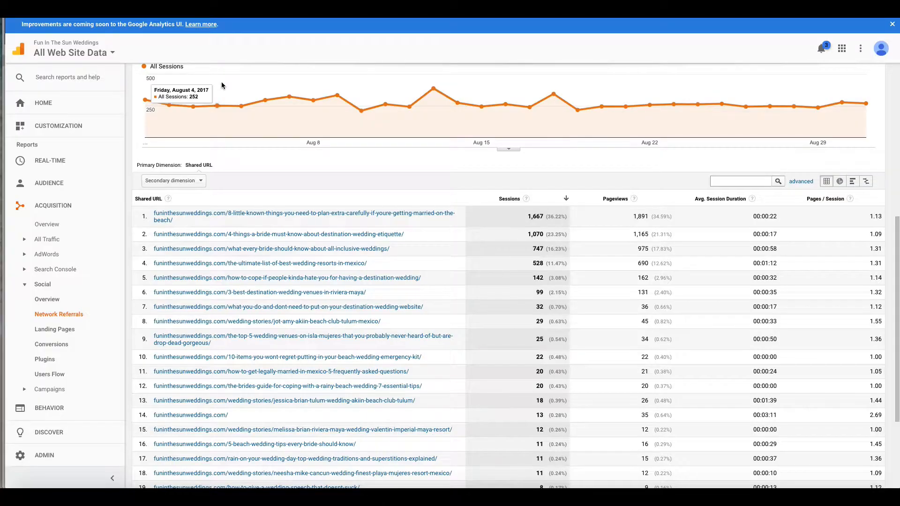
{"action": "mouse_move", "coordinate": [341, 220]}
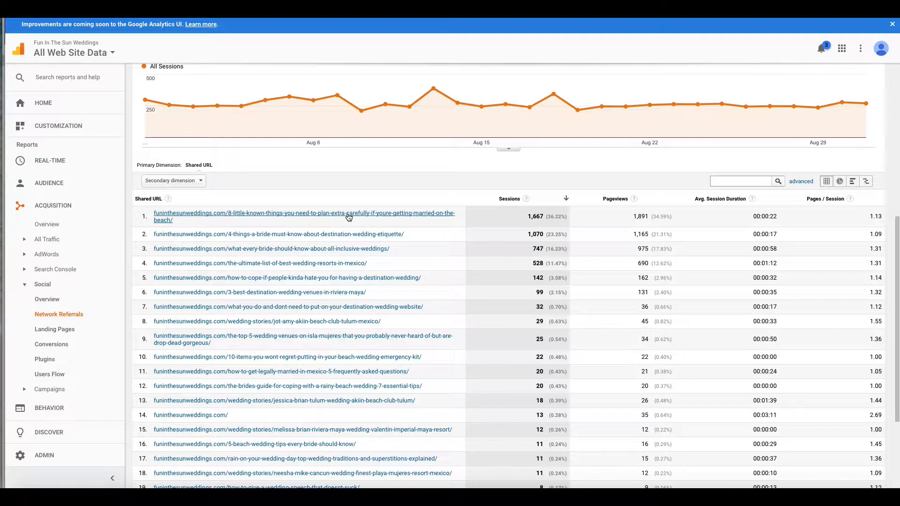
{"action": "mouse_move", "coordinate": [315, 248]}
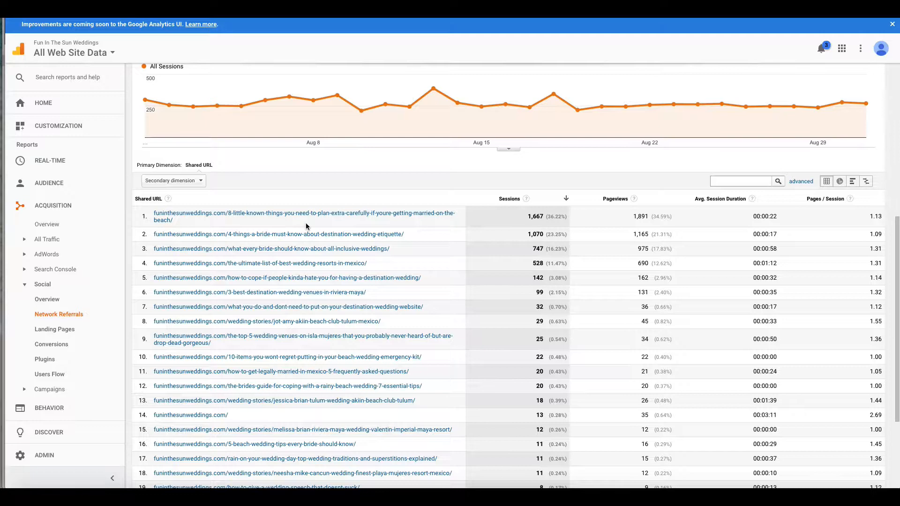
{"action": "mouse_move", "coordinate": [318, 217]}
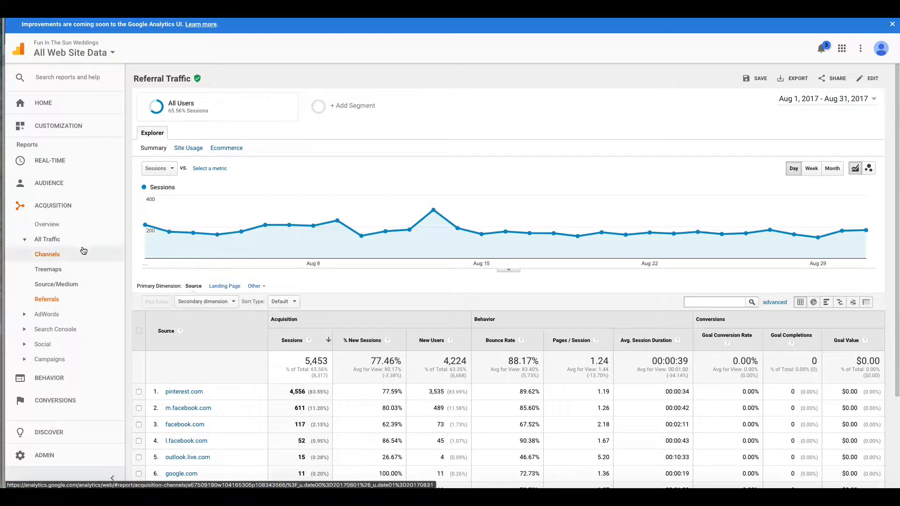
{"action": "mouse_move", "coordinate": [49, 206]}
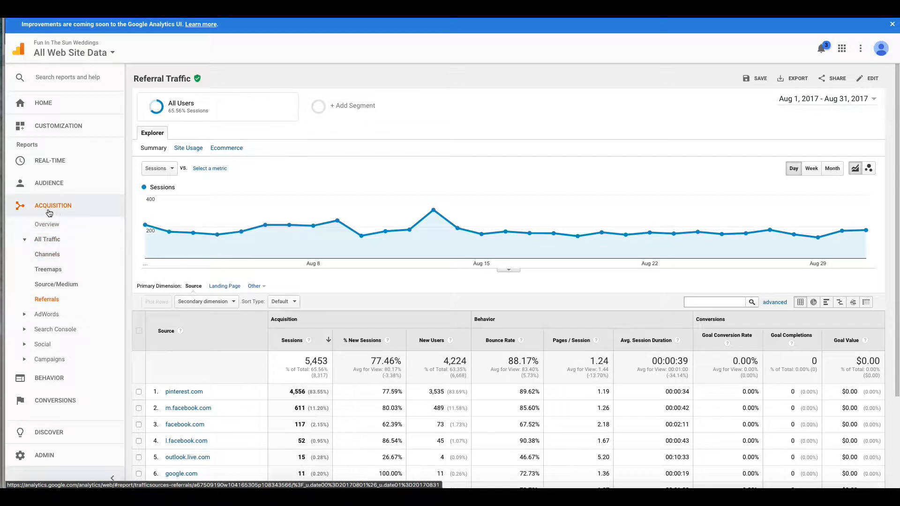
{"action": "mouse_move", "coordinate": [69, 206]}
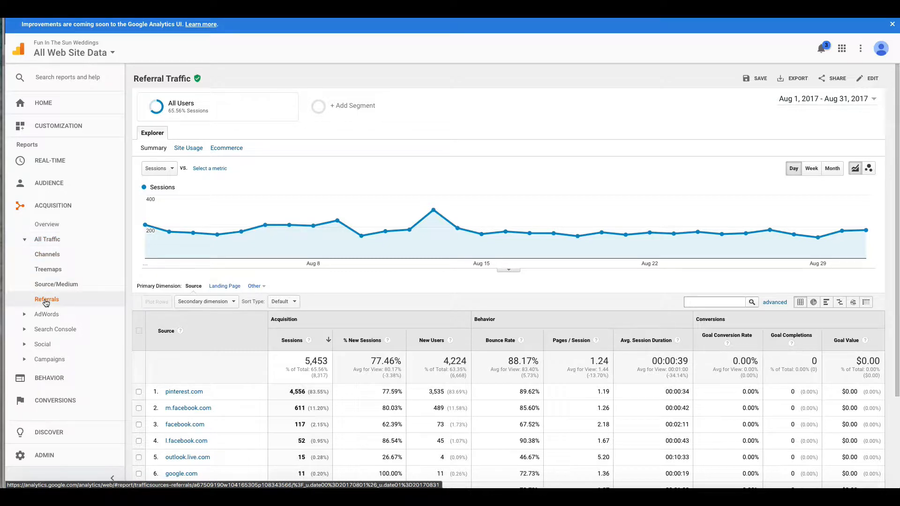
- Scroll the Referrals report and drill into pinterest.com, the top source with 4,556 sessions
{"action": "scroll", "scroll_direction": "down", "scroll_amount": 3}
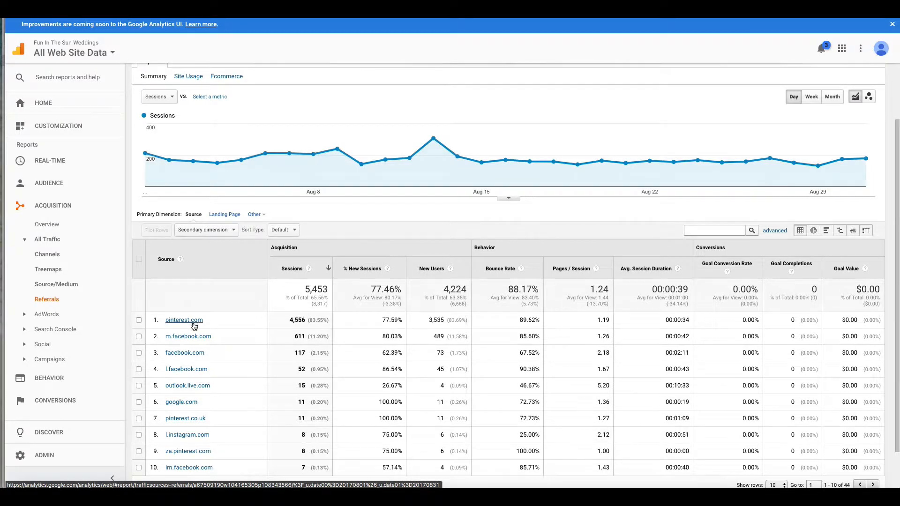
{"action": "left_click", "coordinate": [183, 319]}
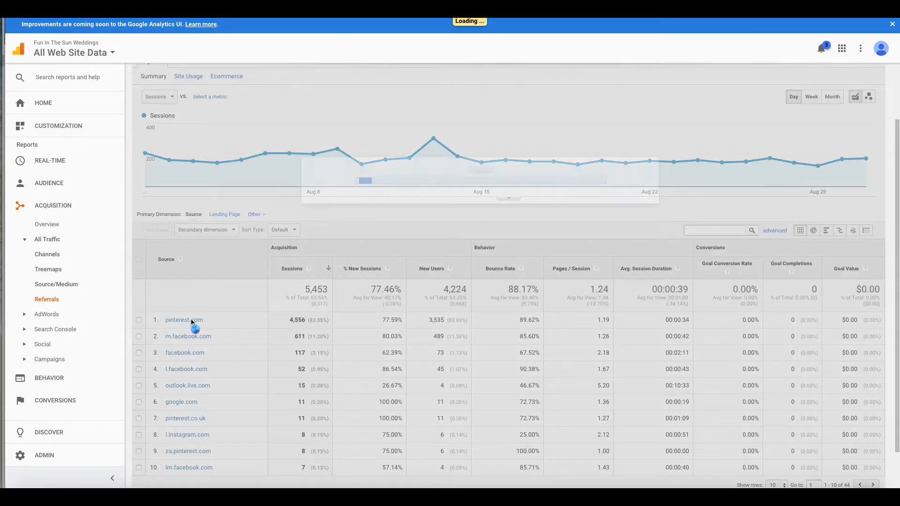
{"action": "left_click", "coordinate": [184, 319]}
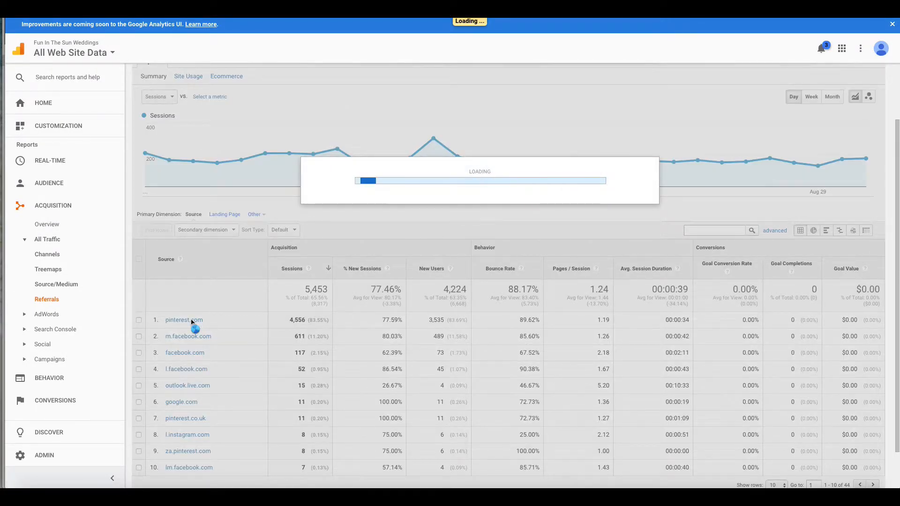
{"action": "left_click", "coordinate": [184, 320]}
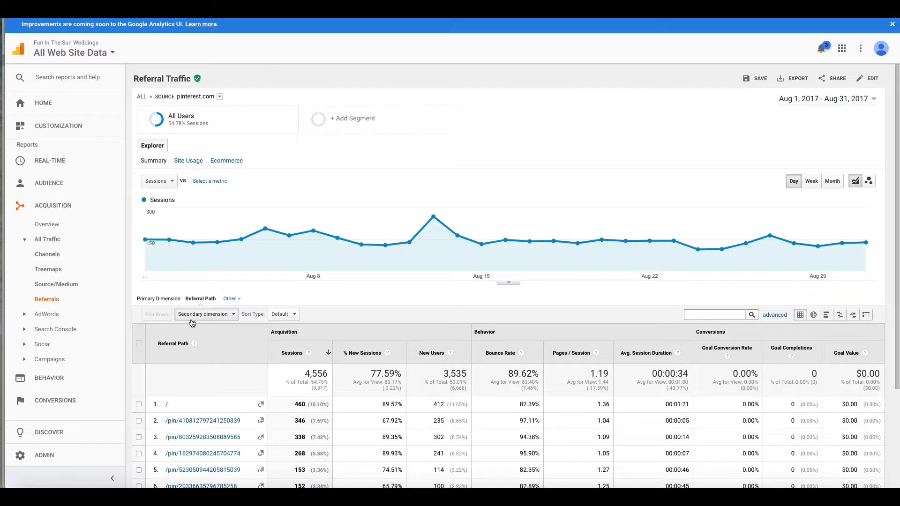
{"action": "scroll", "scroll_direction": "down", "scroll_amount": 3}
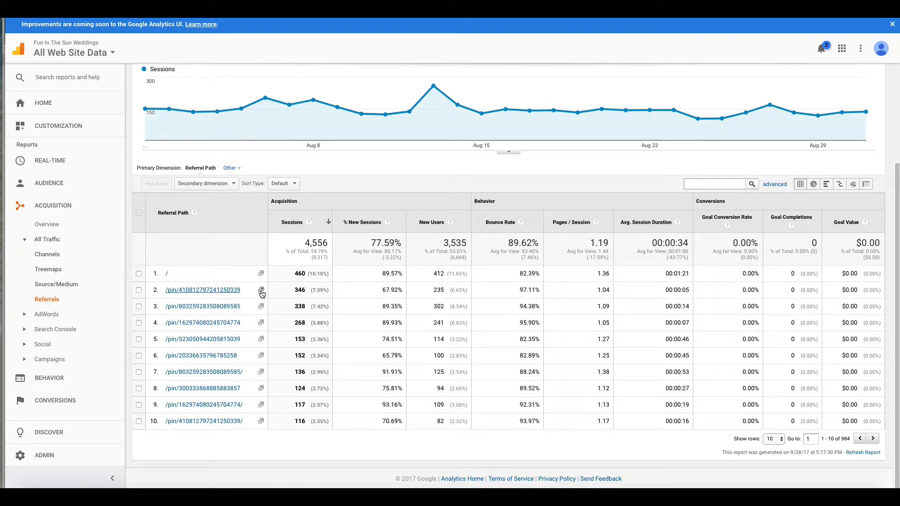
{"action": "left_click", "coordinate": [202, 290]}
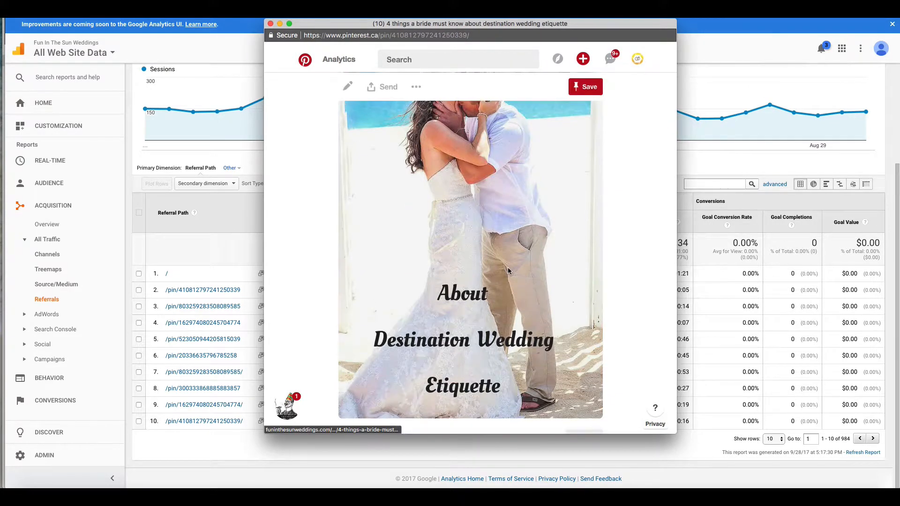
{"action": "scroll", "scroll_direction": "down", "scroll_amount": 3}
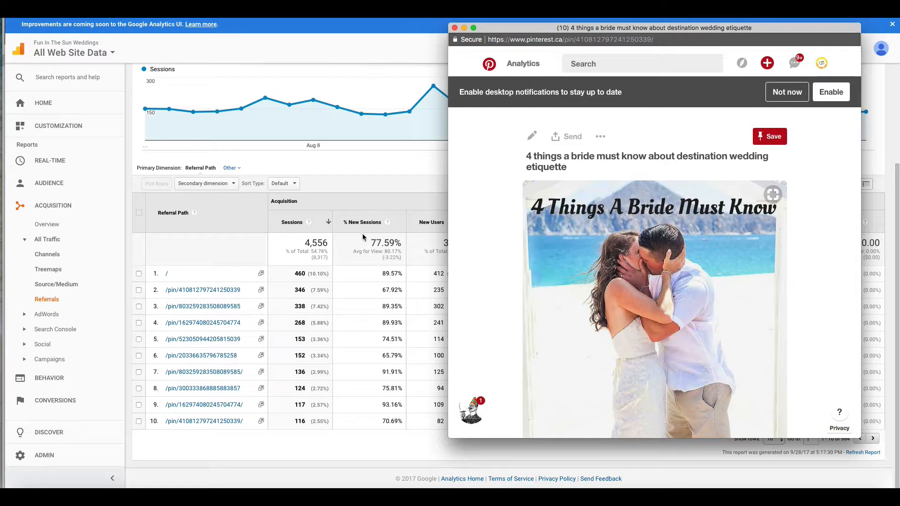
{"action": "mouse_move", "coordinate": [228, 305]}
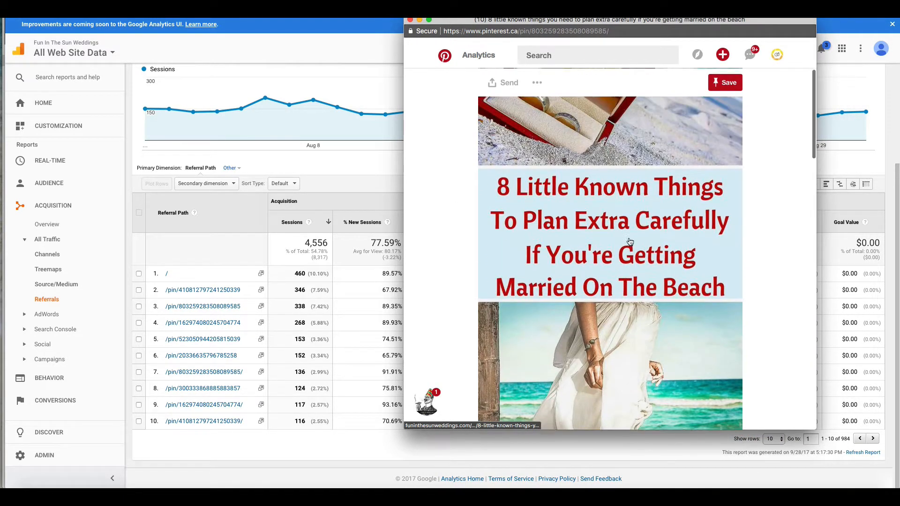
{"action": "scroll", "scroll_direction": "down", "scroll_amount": 3}
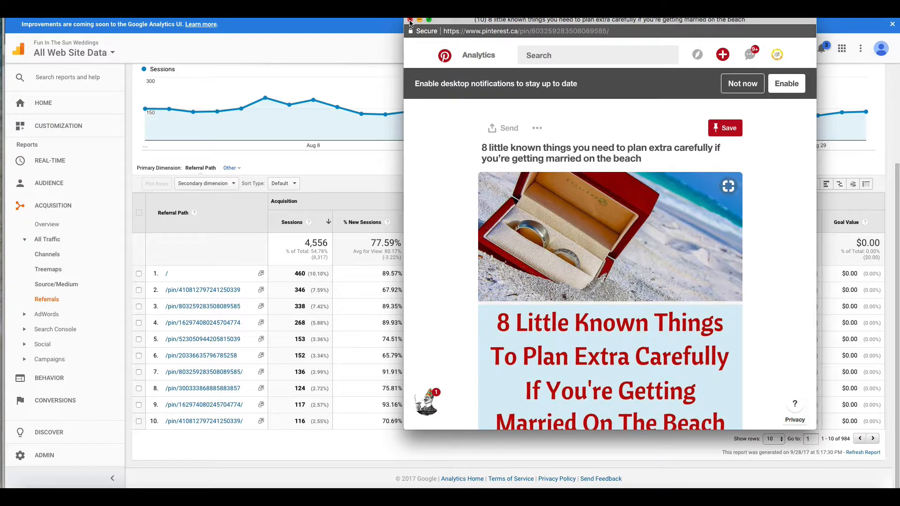
{"action": "left_click", "coordinate": [409, 20]}
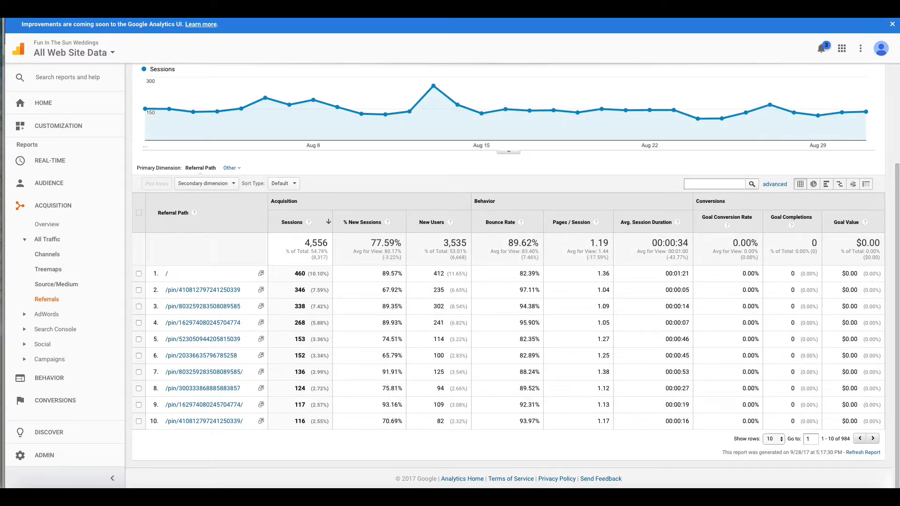
{"action": "mouse_move", "coordinate": [410, 167]}
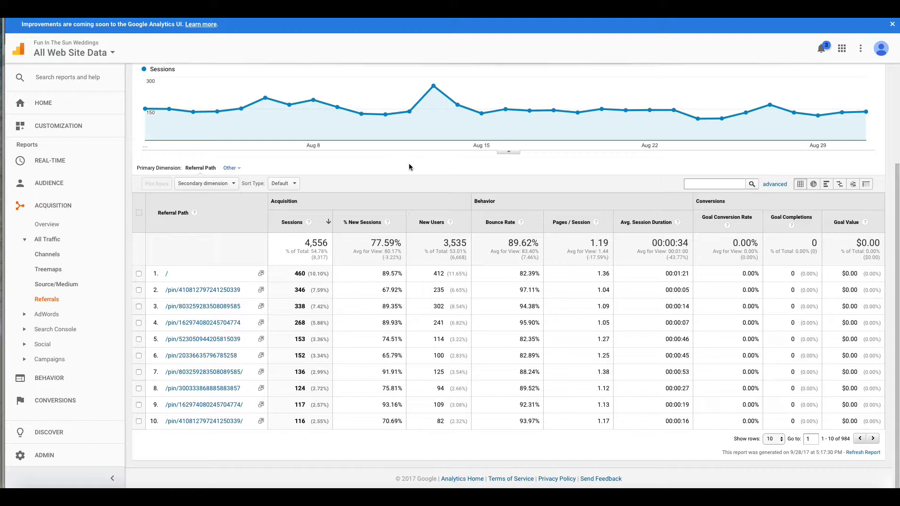
{"action": "mouse_move", "coordinate": [461, 177]}
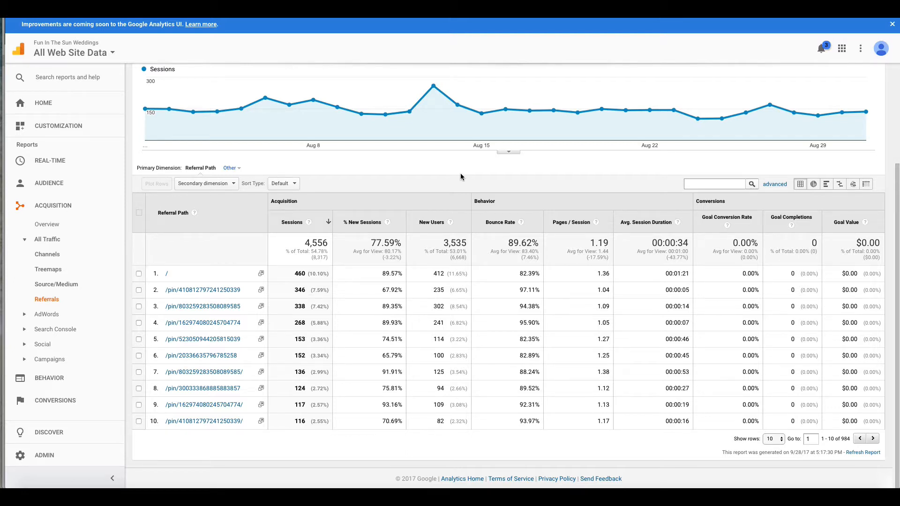
{"action": "mouse_move", "coordinate": [650, 154]}
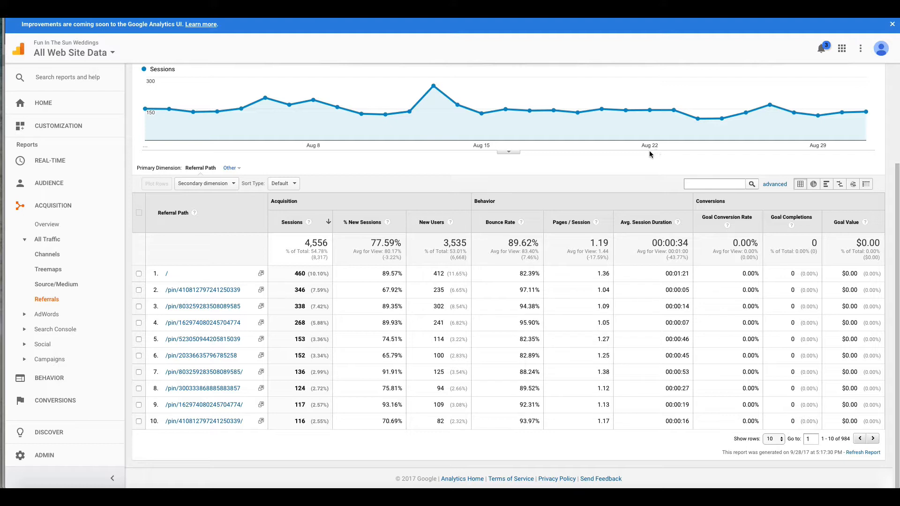